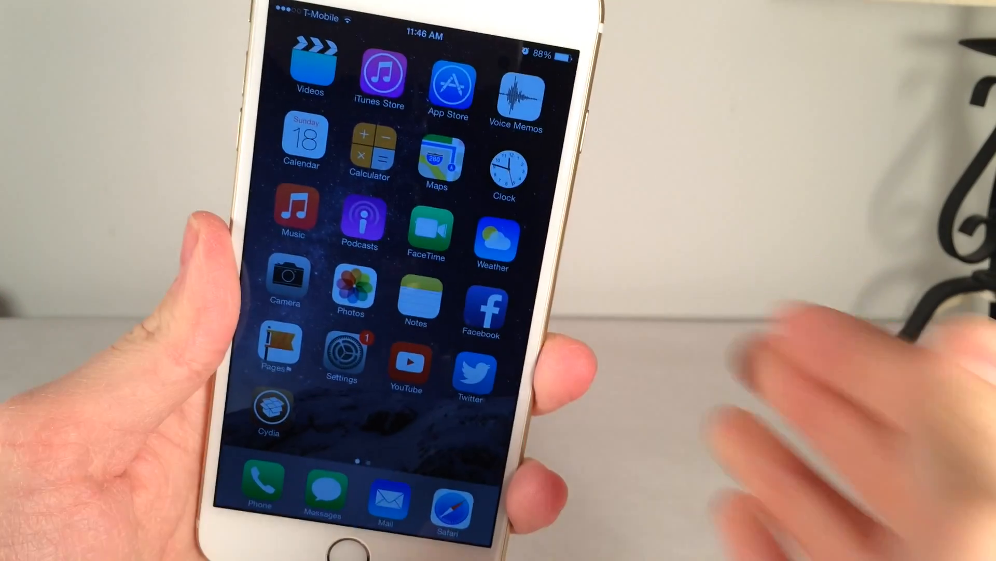
Launch the Settings app from the Home Screen icon
{"action": "left_click", "coordinate": [342, 348]}
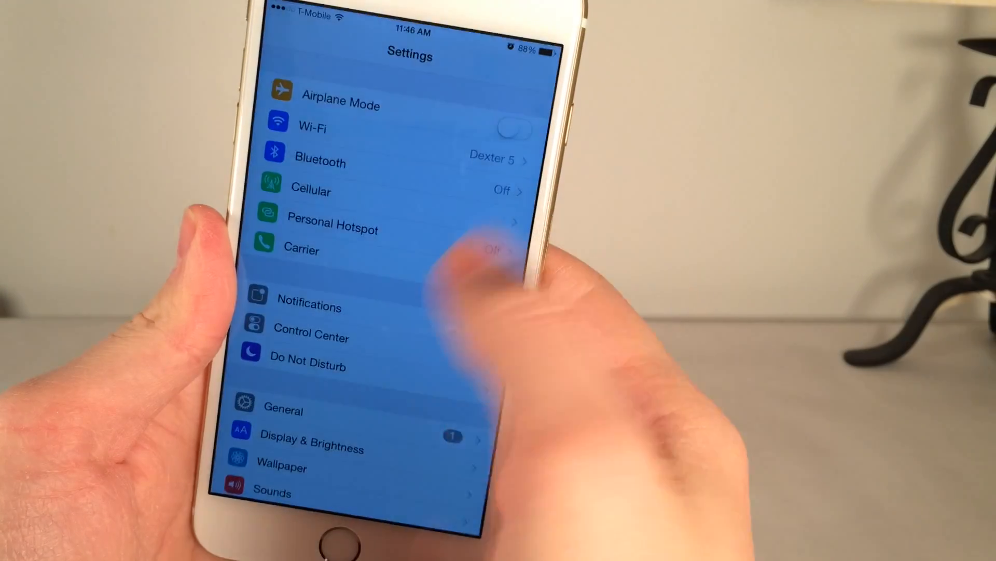
Leave Settings and bring up the iDownloadBlog TaiG jailbreak interview article in Safari
{"action": "left_click", "coordinate": [283, 410]}
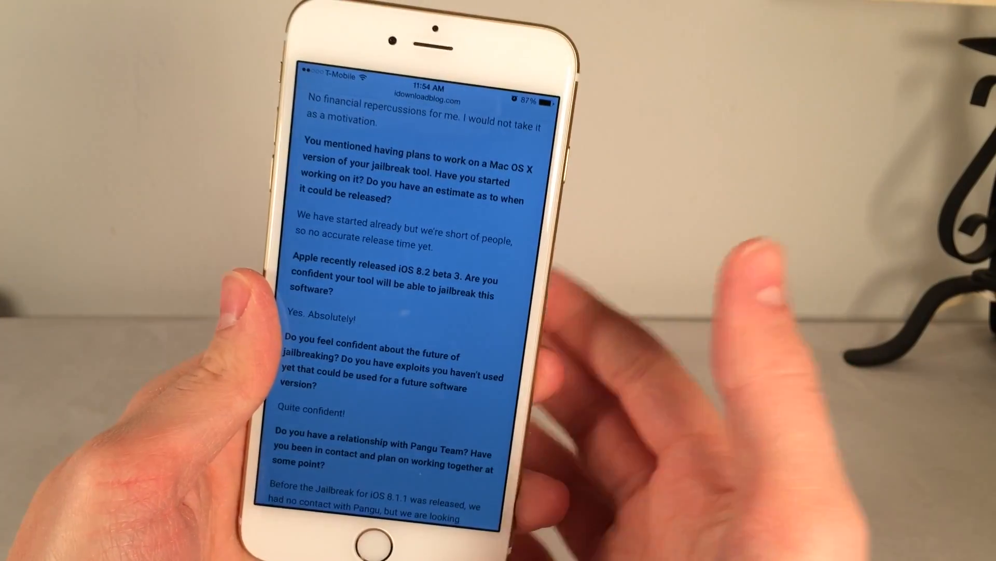
{"action": "scroll", "scroll_direction": "down", "scroll_amount": 3}
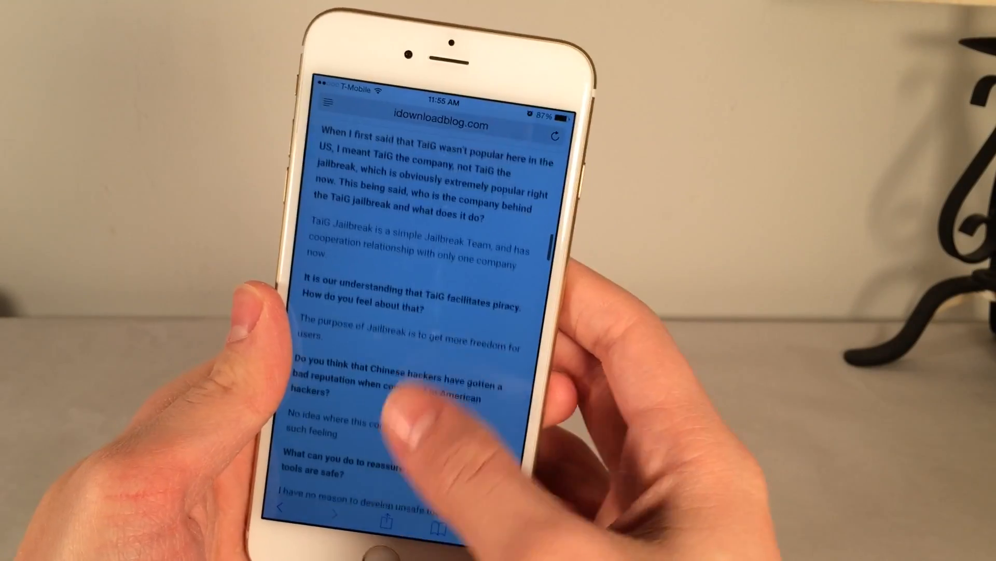
{"action": "scroll", "scroll_direction": "down", "scroll_amount": 3}
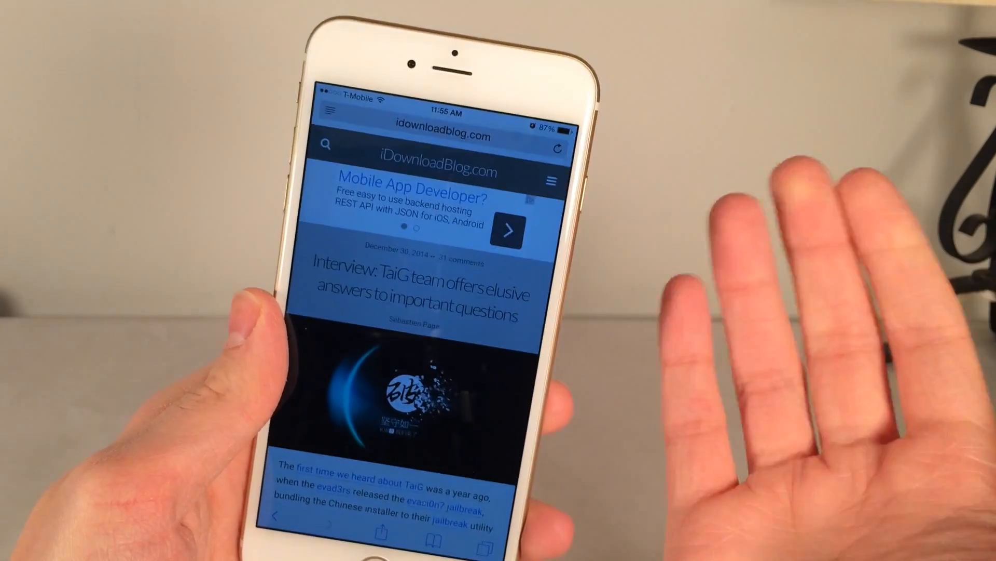
{"action": "scroll", "scroll_direction": "down", "scroll_amount": 3}
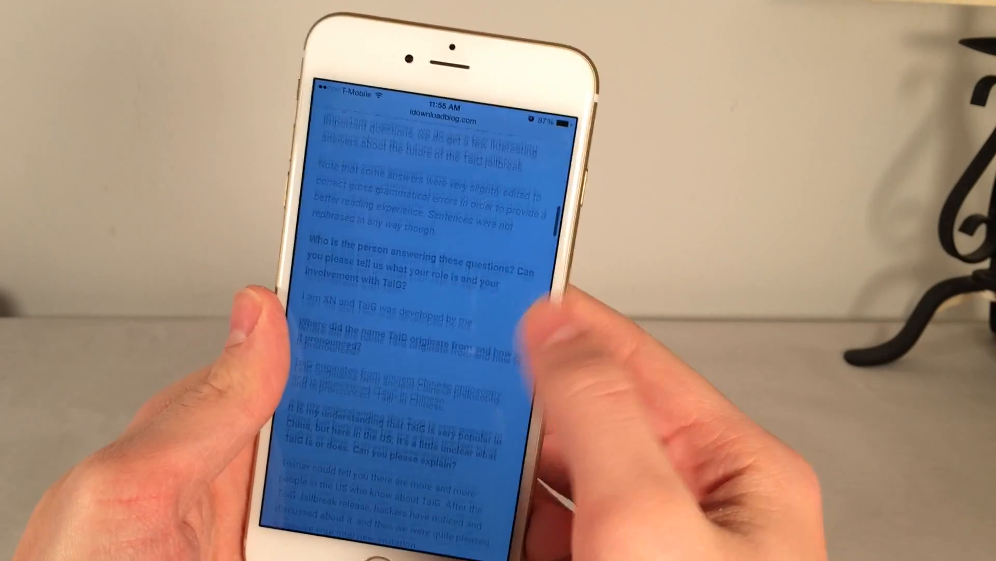
{"action": "scroll", "scroll_direction": "down", "scroll_amount": 3}
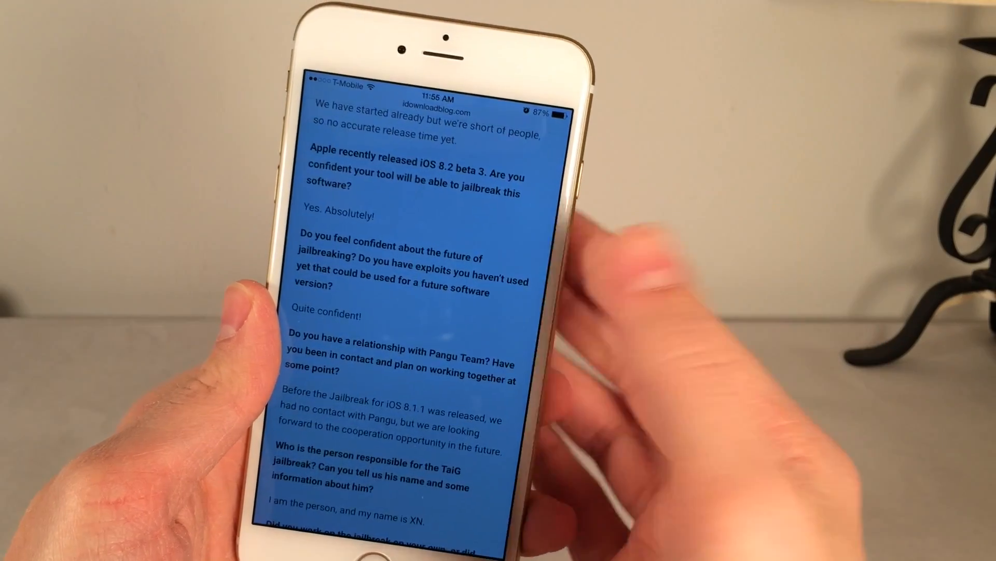
{"action": "scroll", "scroll_direction": "down", "scroll_amount": 3}
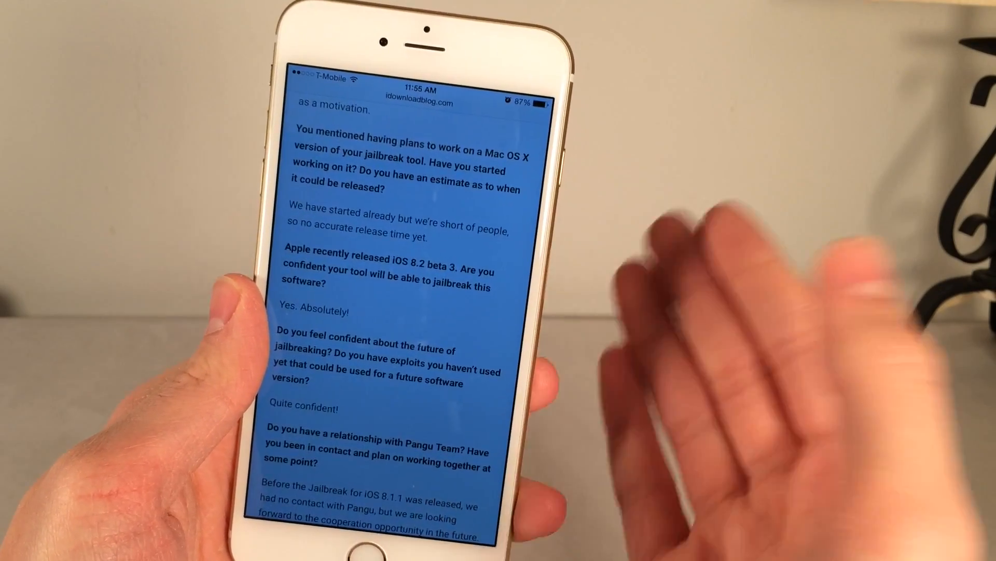